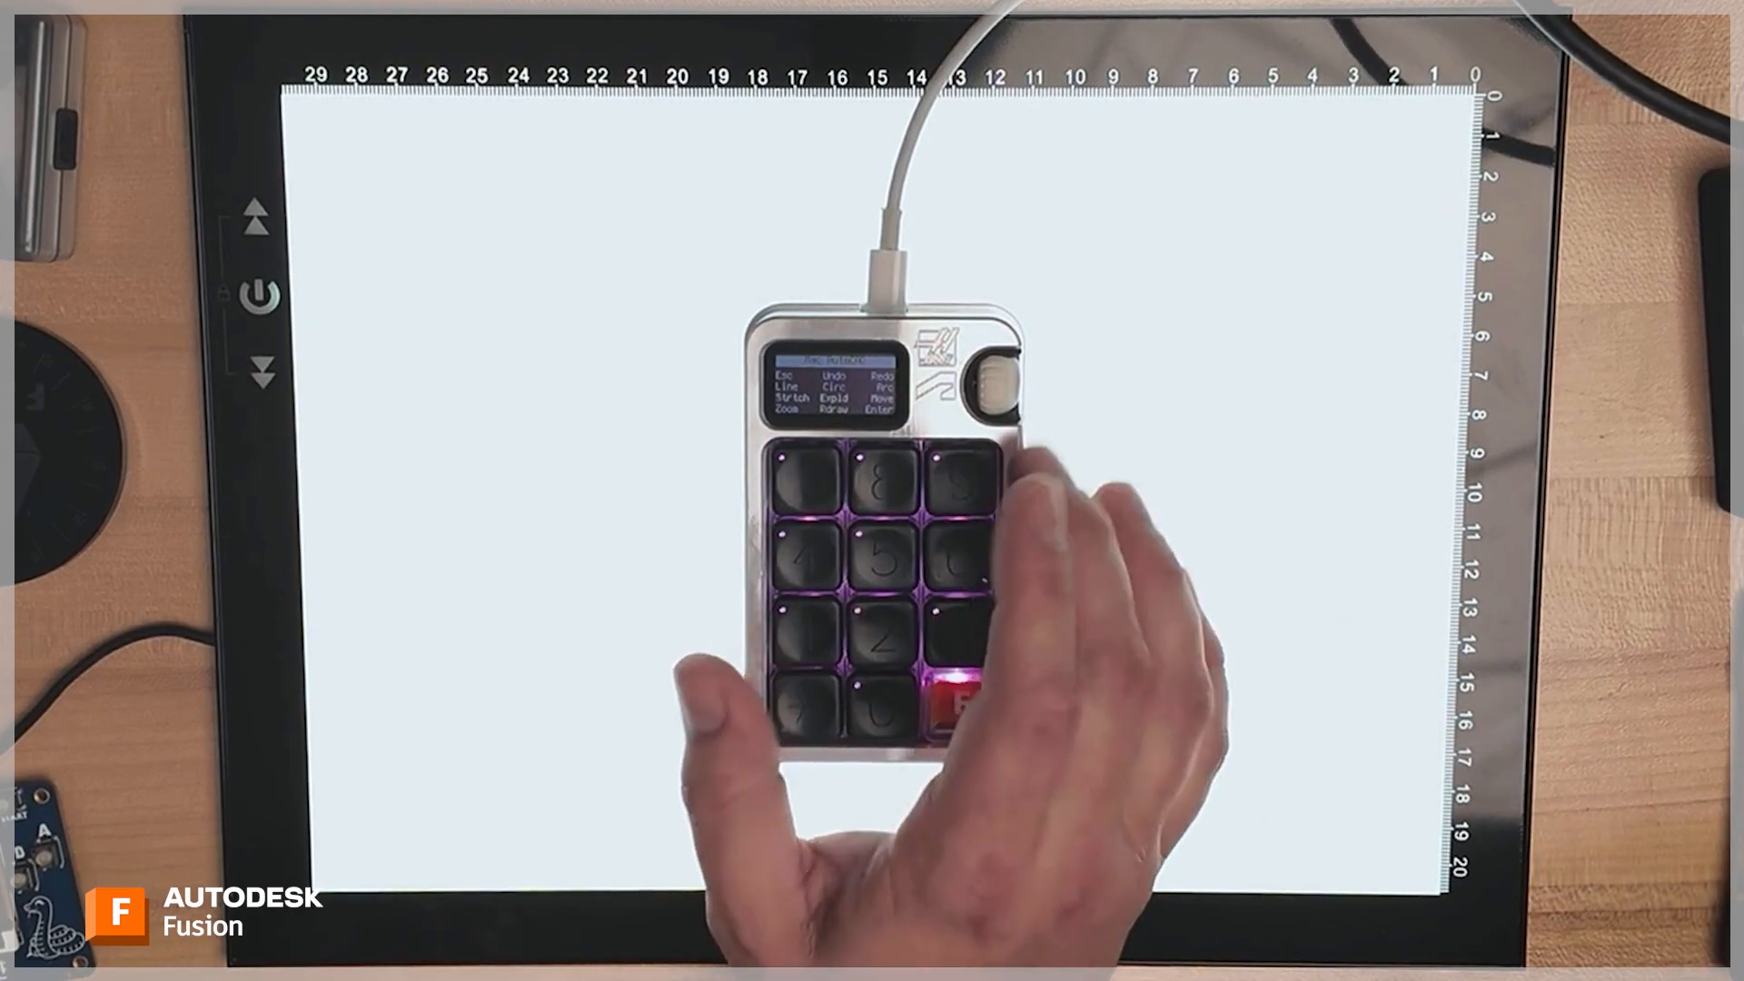
Cycle the keypad to the construction axis, plane and point shortcuts page.
click(959, 707)
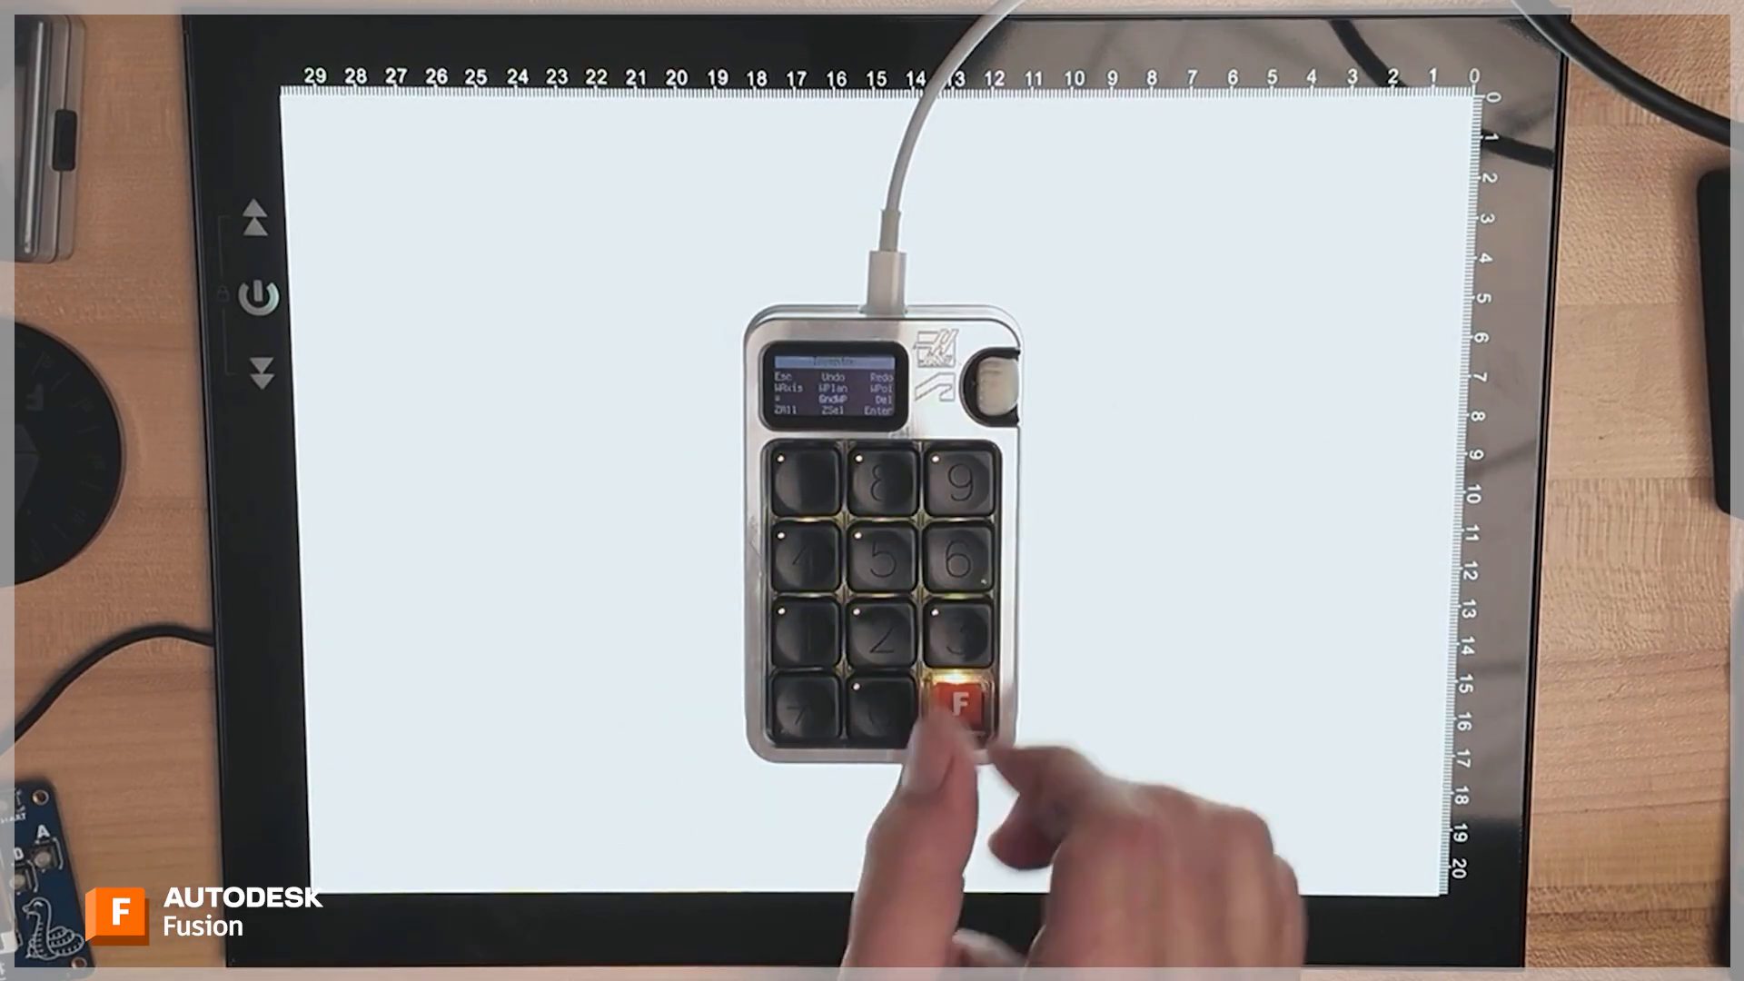